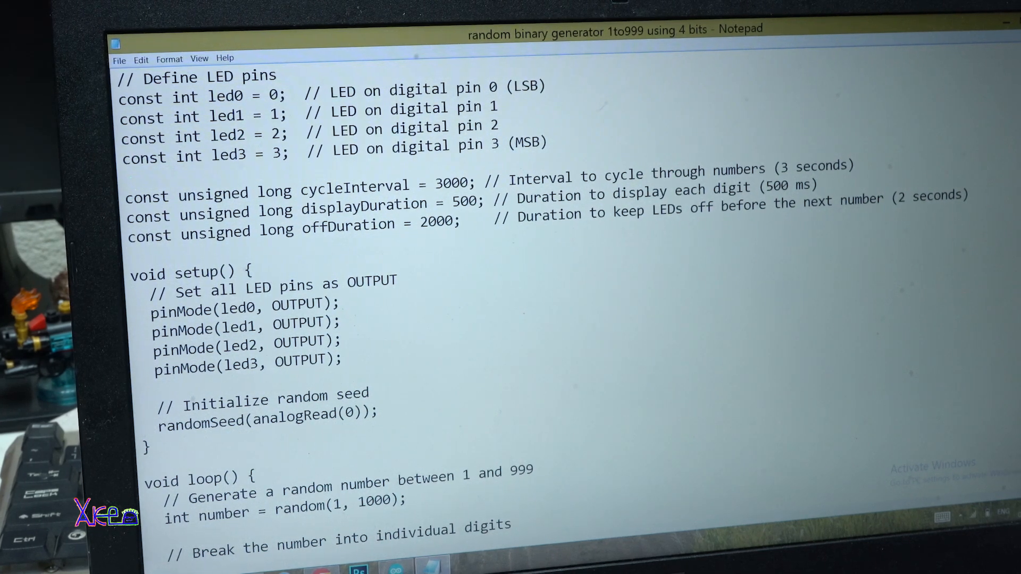
- Upload the random binary number sketch to the four-LED board and wait for 'Done uploading'
scroll(down, 3)
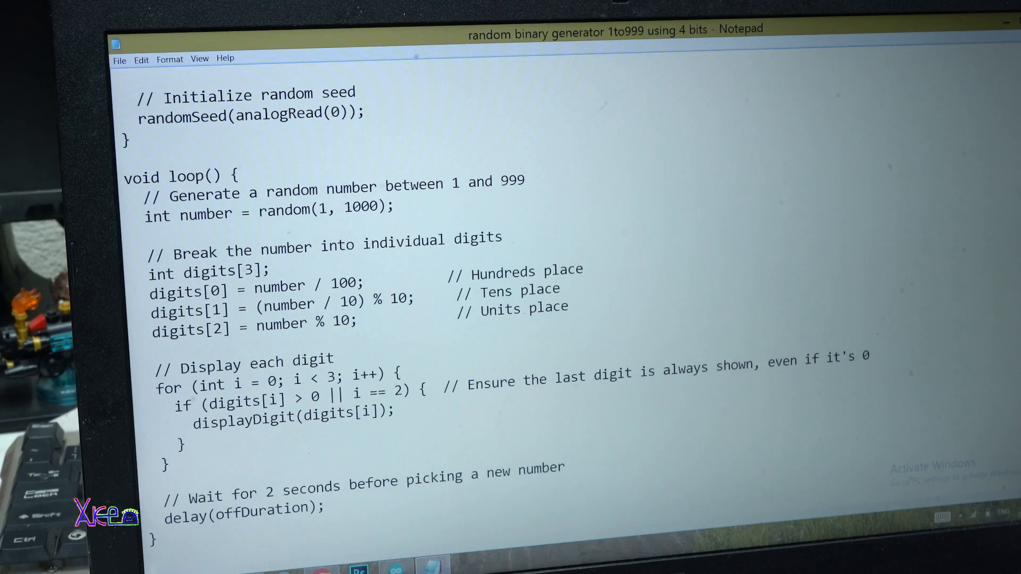
scroll(down, 3)
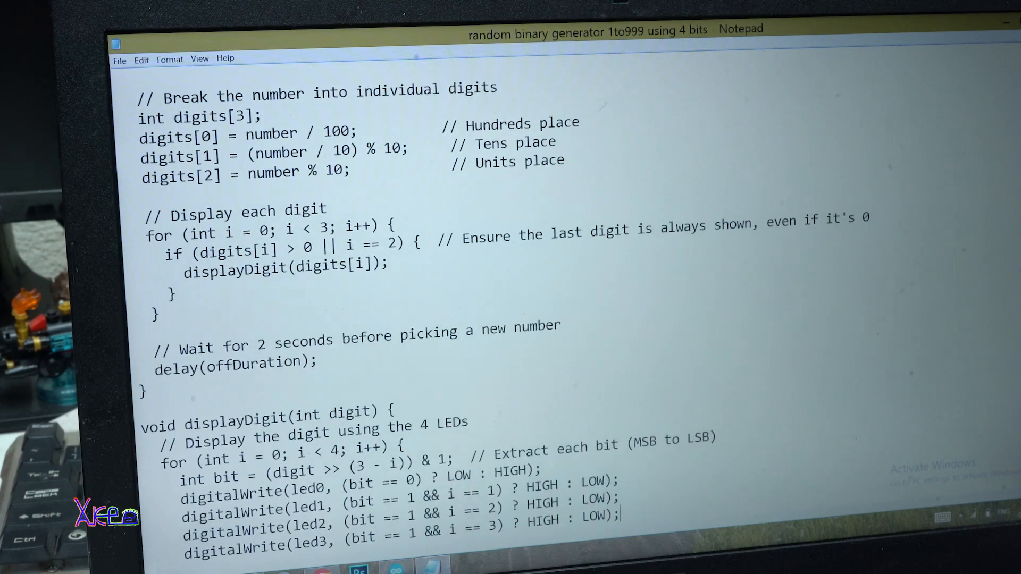
scroll(down, 3)
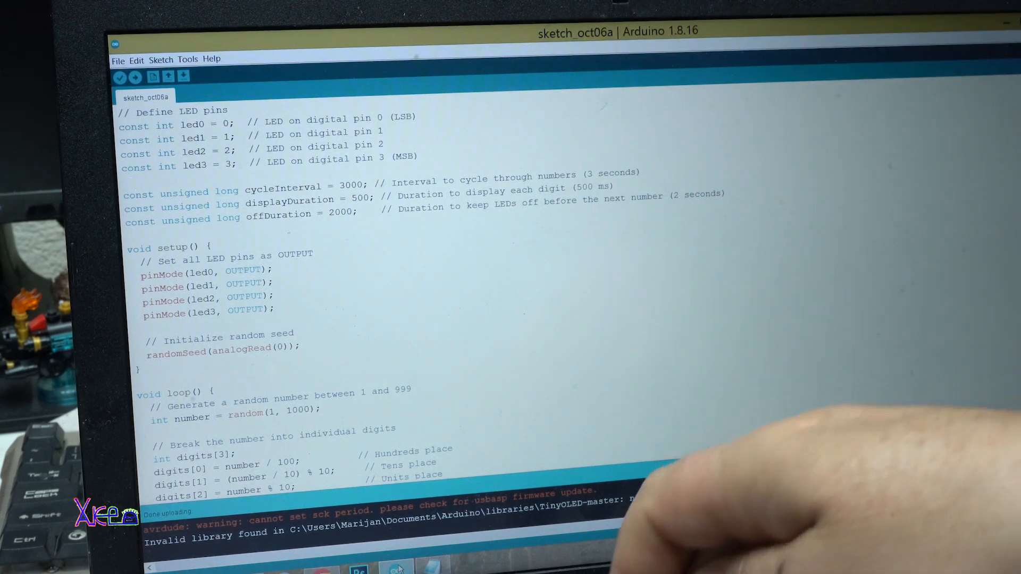
click(143, 76)
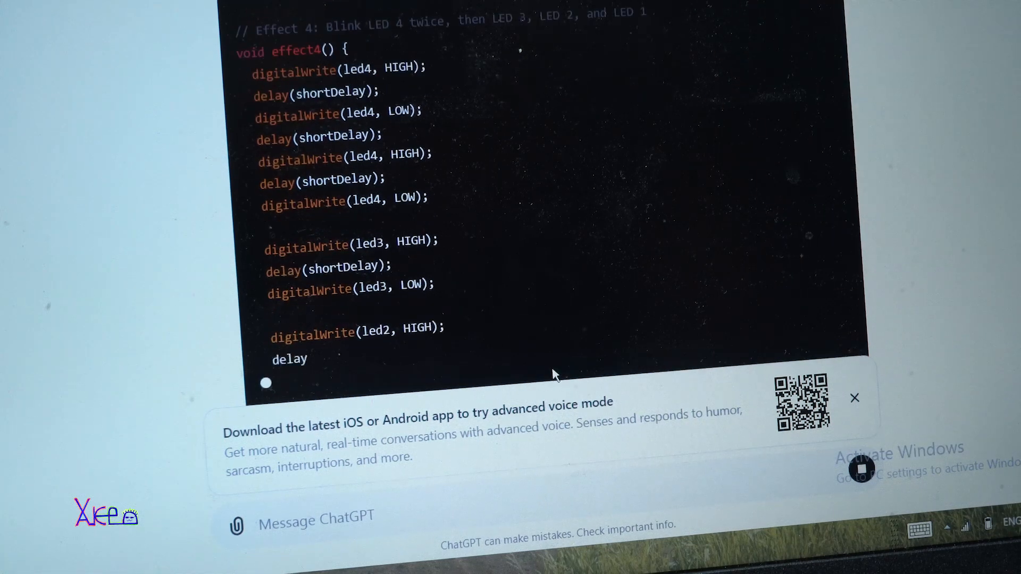
- Scroll through ChatGPT's six random LED effects sketch as it generates
scroll(down, 3)
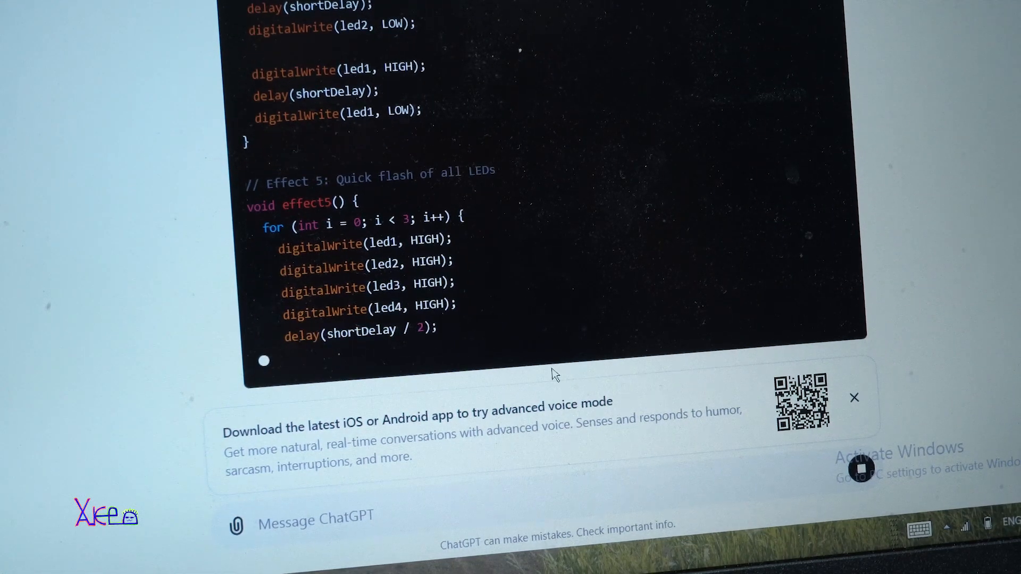
scroll(down, 3)
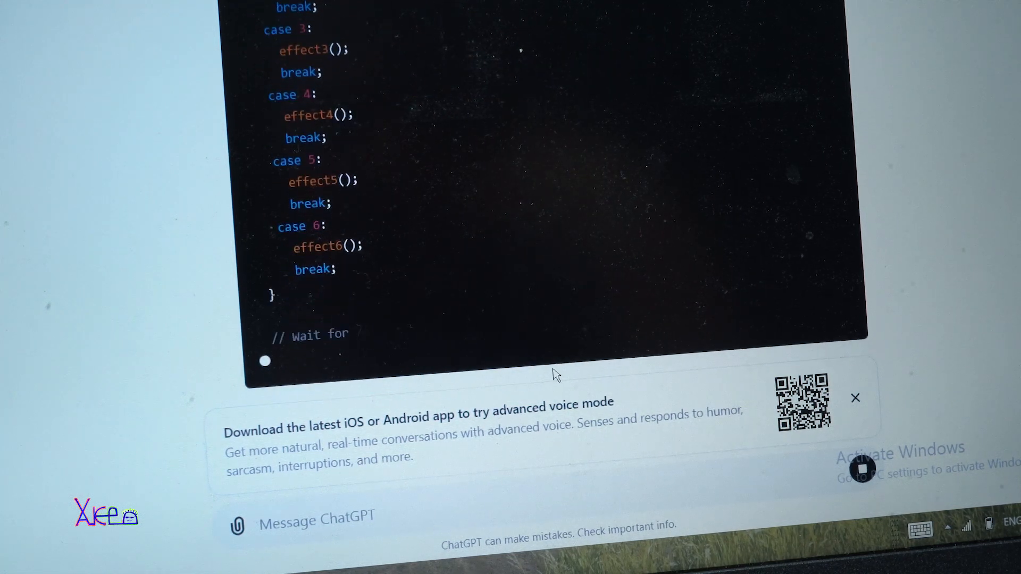
scroll(down, 3)
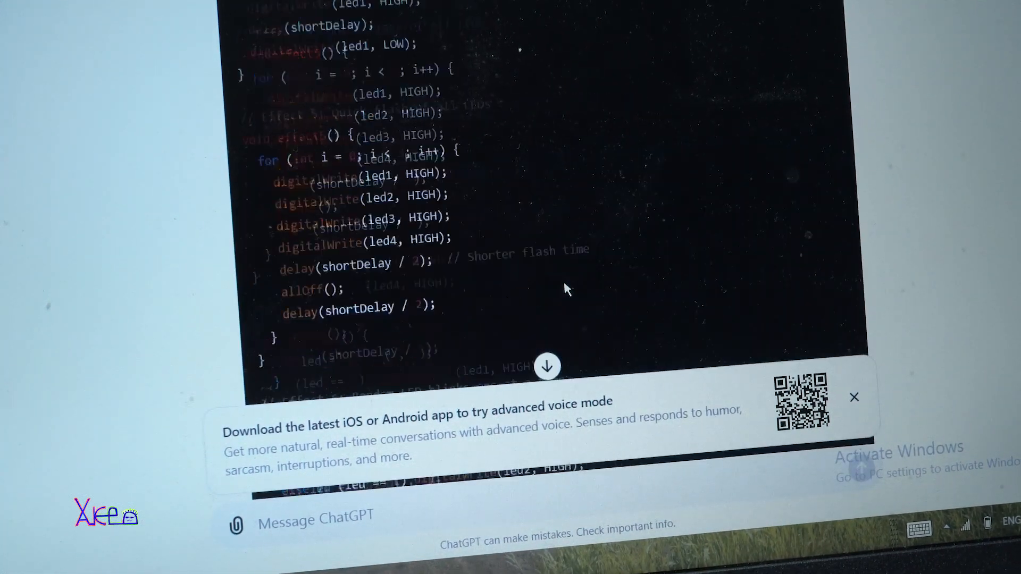
scroll(down, 3)
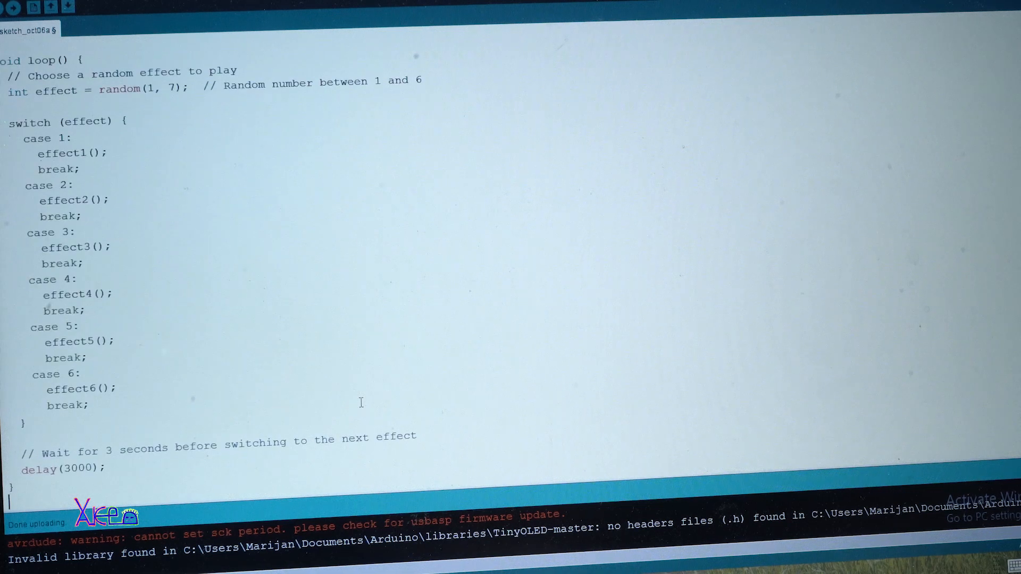
- Upload the random LED effects sketch to the board
click(19, 11)
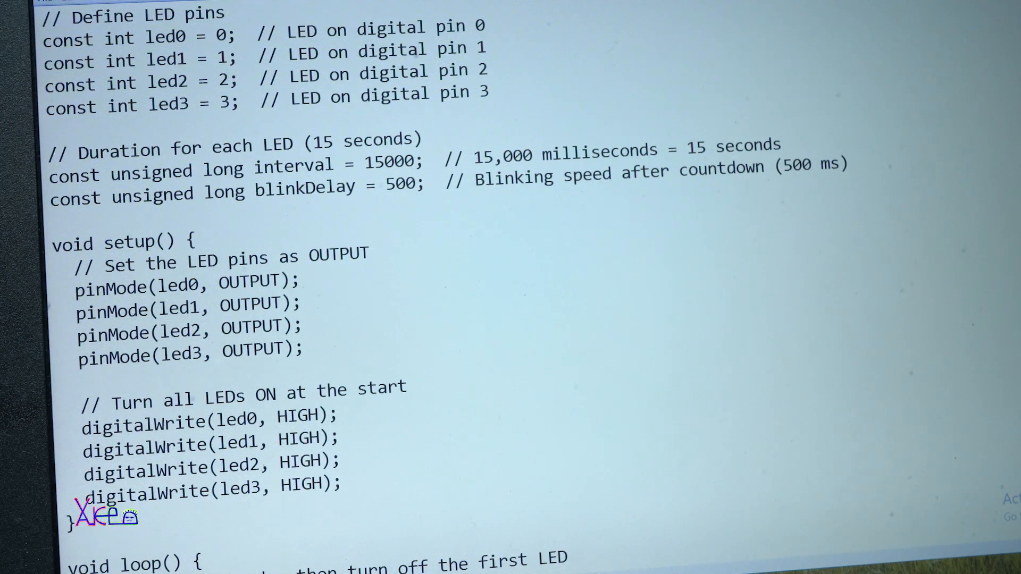
- Scroll through the countdown loop switching off LEDs 3 to 0 every 15 seconds, then blinking all
scroll(down, 3)
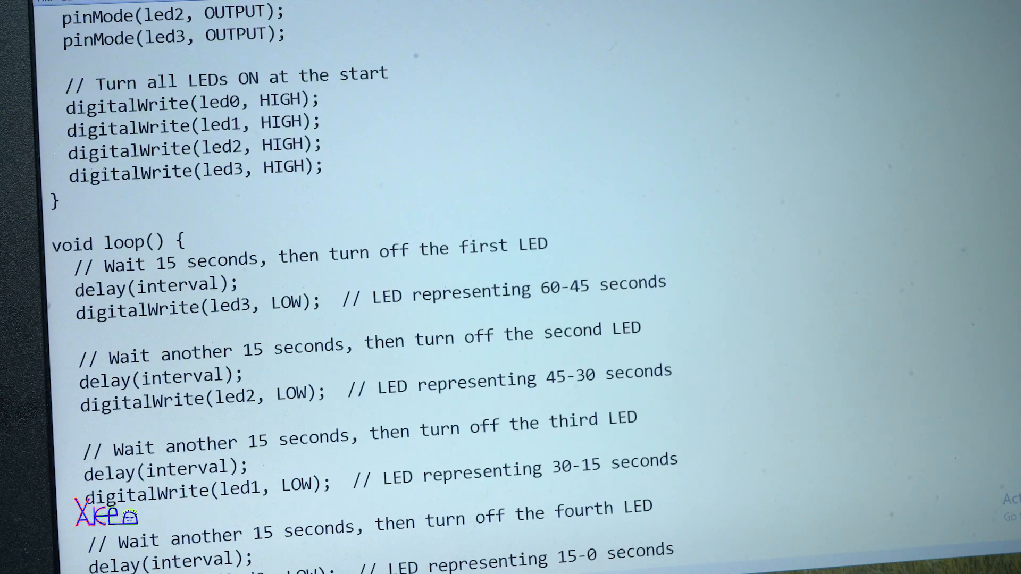
scroll(down, 3)
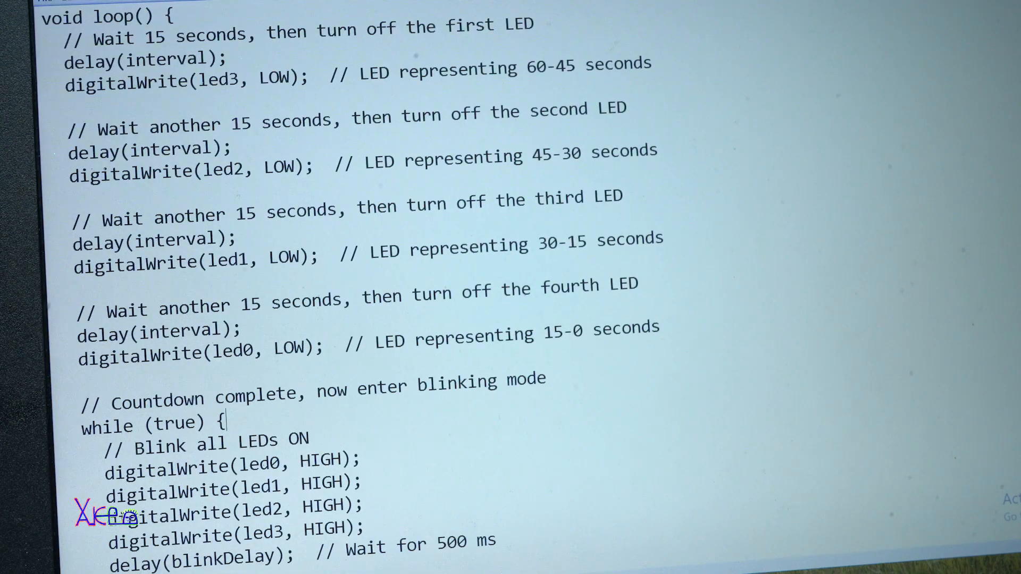
scroll(down, 3)
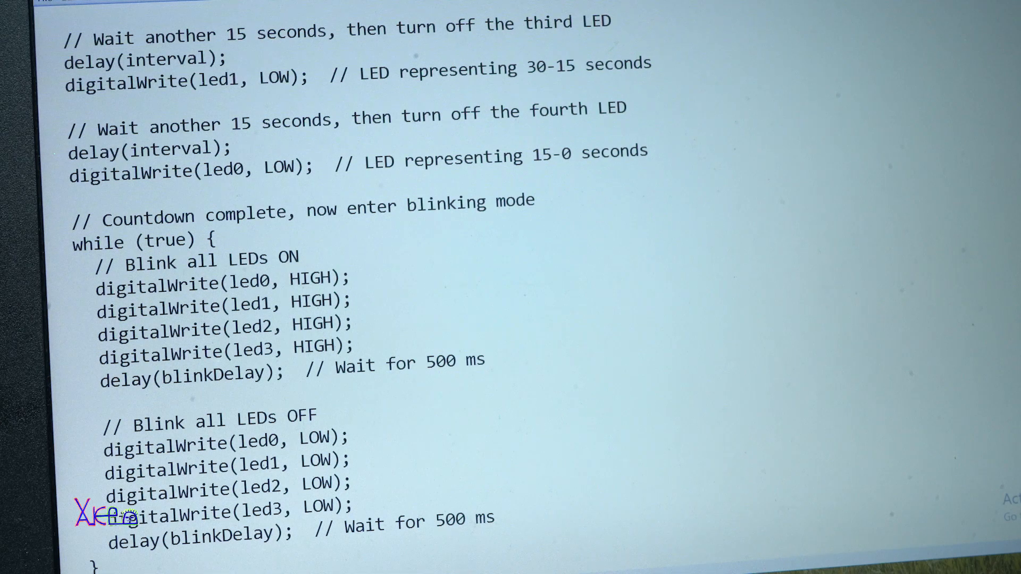